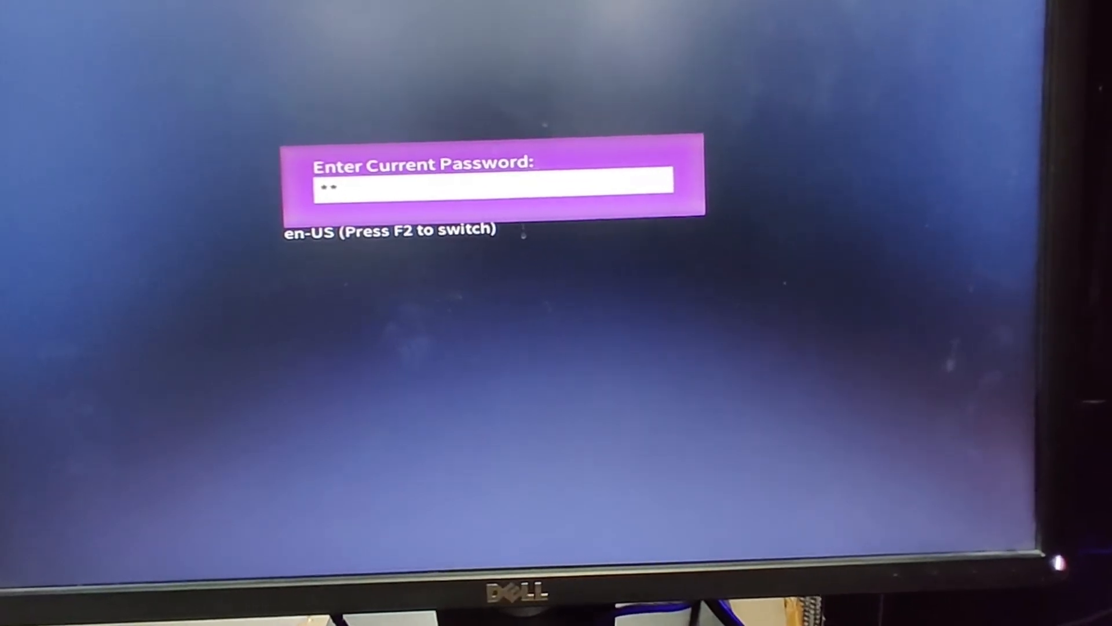
- Enter the current BIOS password to unlock the setup front page
type("***")
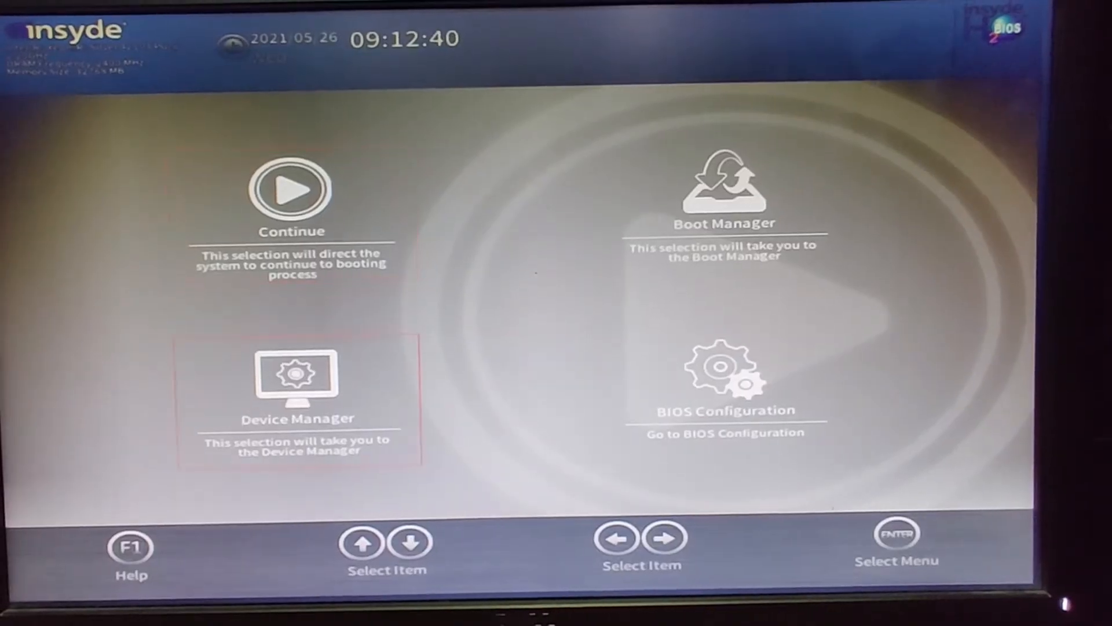
- Enter BIOS Configuration and reach IPMI iBMC Configuration under Advanced
key("Right")
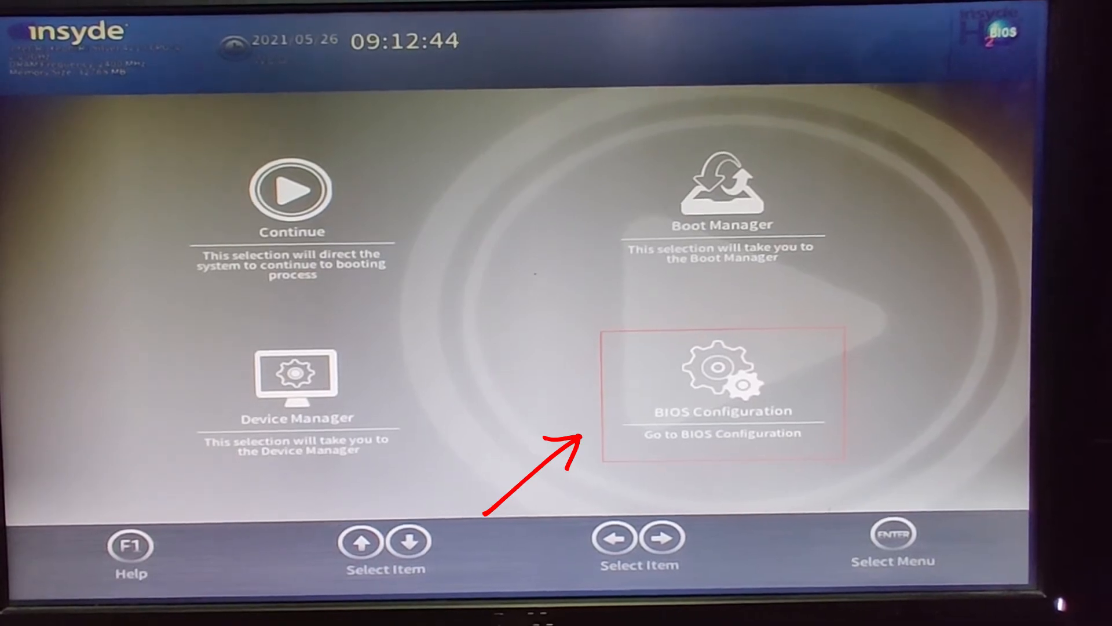
left_click(721, 387)
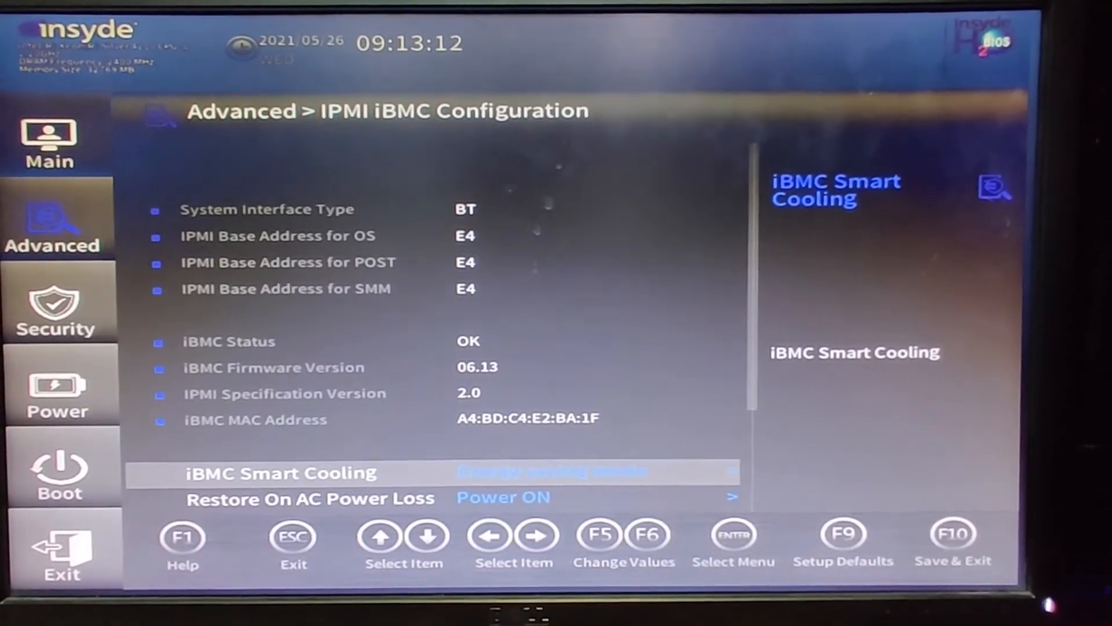
key("Down")
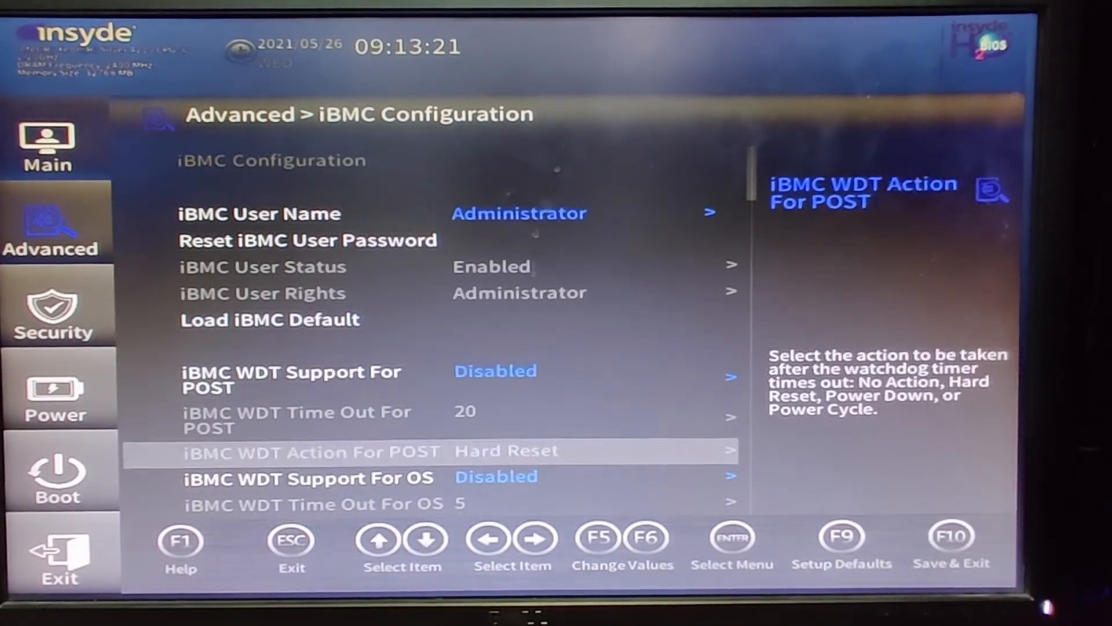
- Reach IPv4 Configuration on the iBMC page and choose Static
scroll("down", 3)
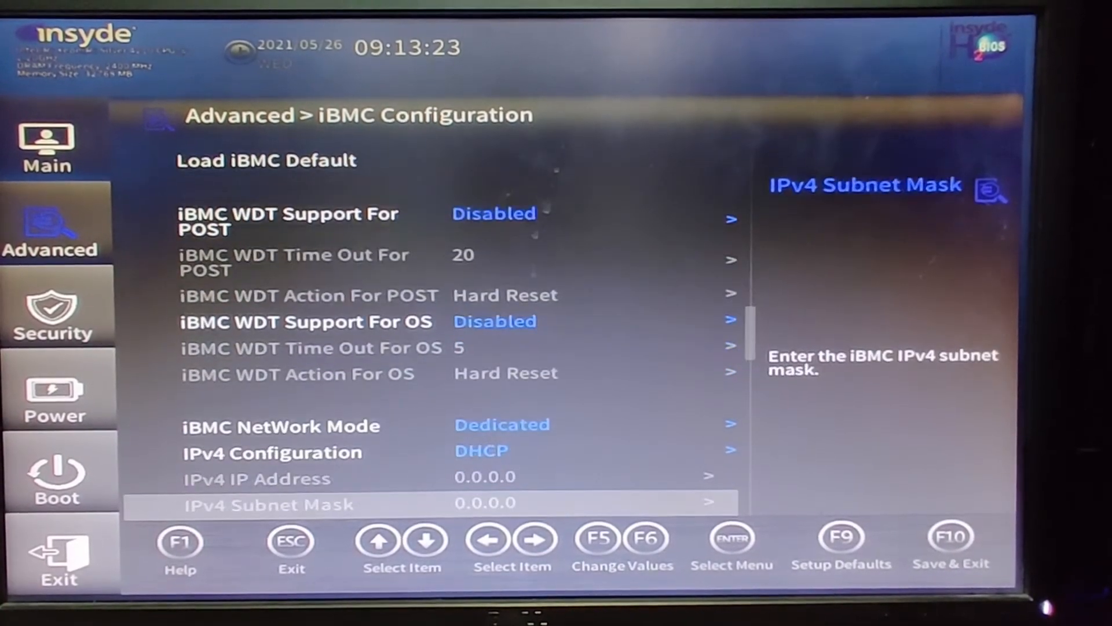
key("Up")
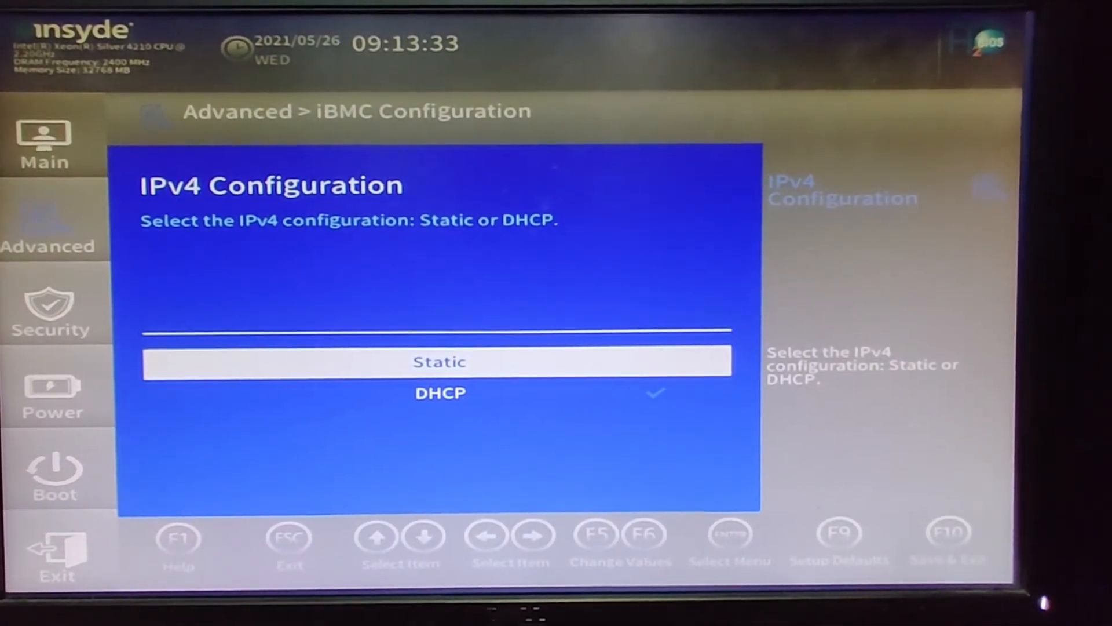
left_click(439, 362)
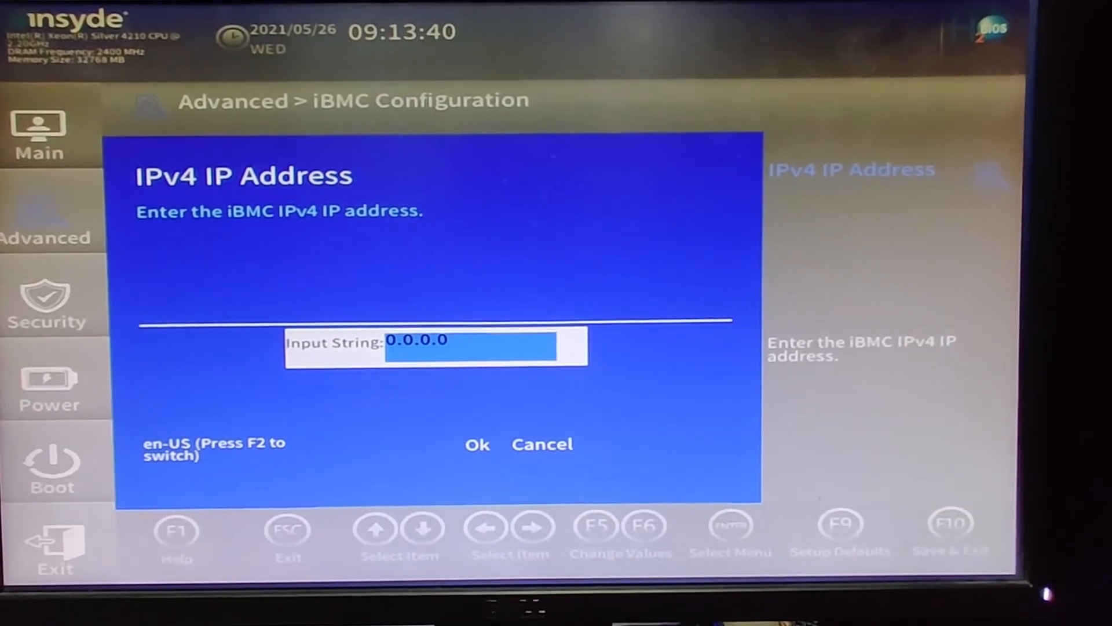
- Replace the iBMC IPv4 IP address 0.0.0.0 with 10.110.234.57 and confirm it
key("Backspace")
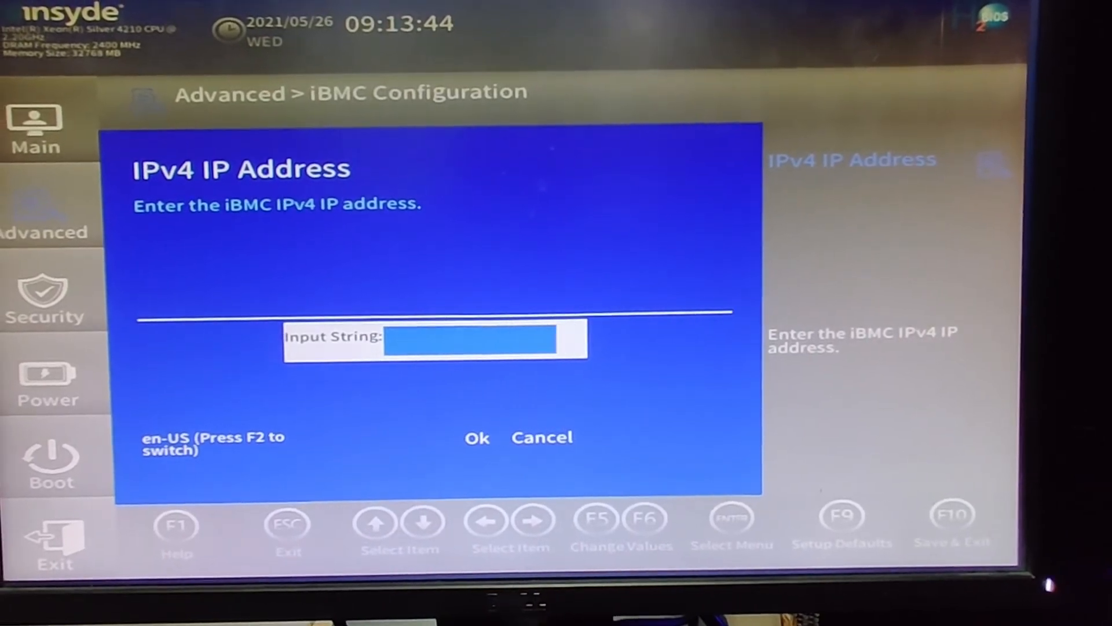
type("10.110.234")
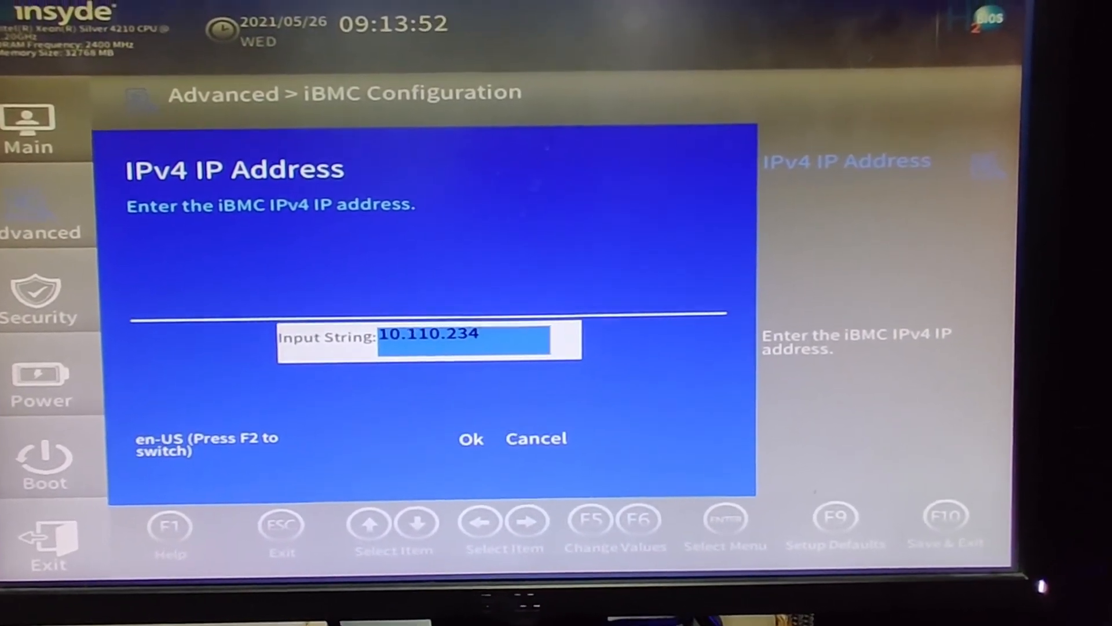
type(".57")
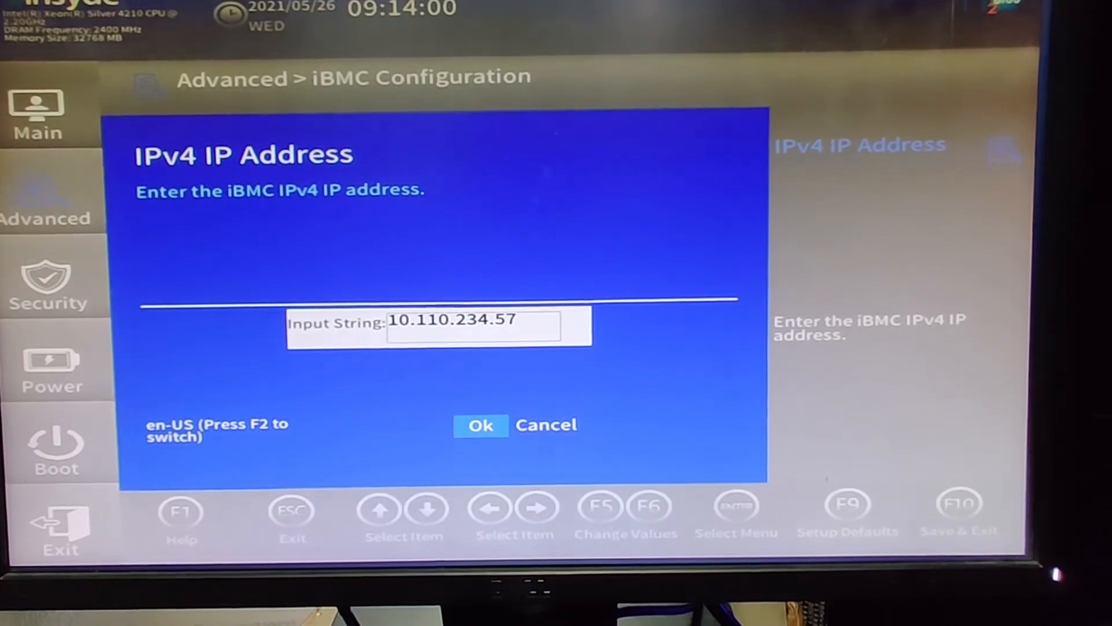
left_click(481, 425)
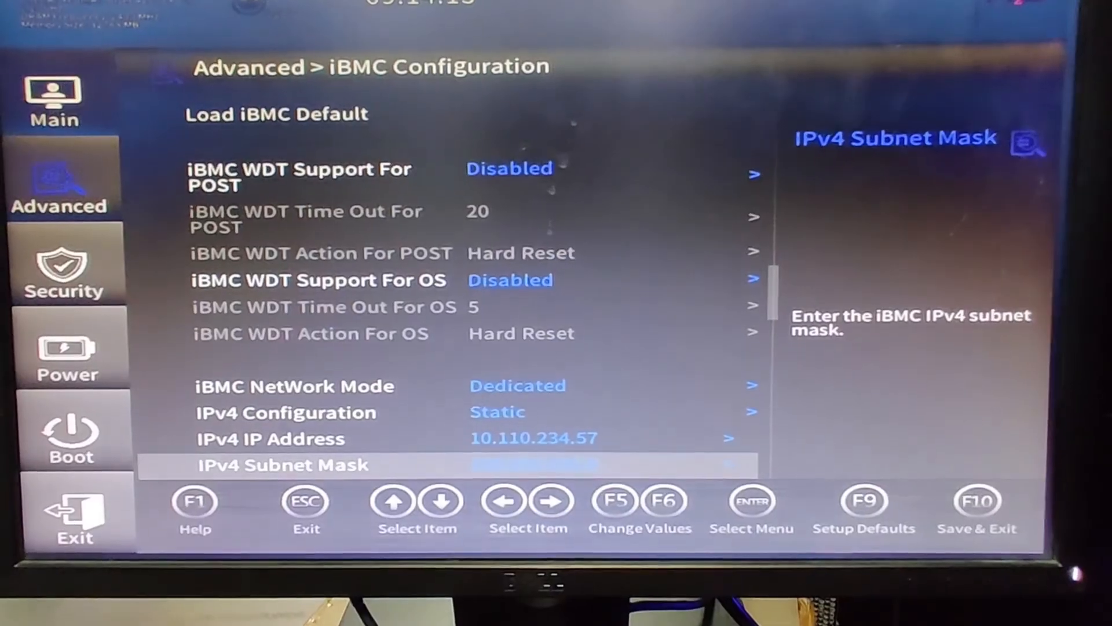
- Set the iBMC subnet mask 255.255.255.0 and gateway address 10.110.234.1
key("Down")
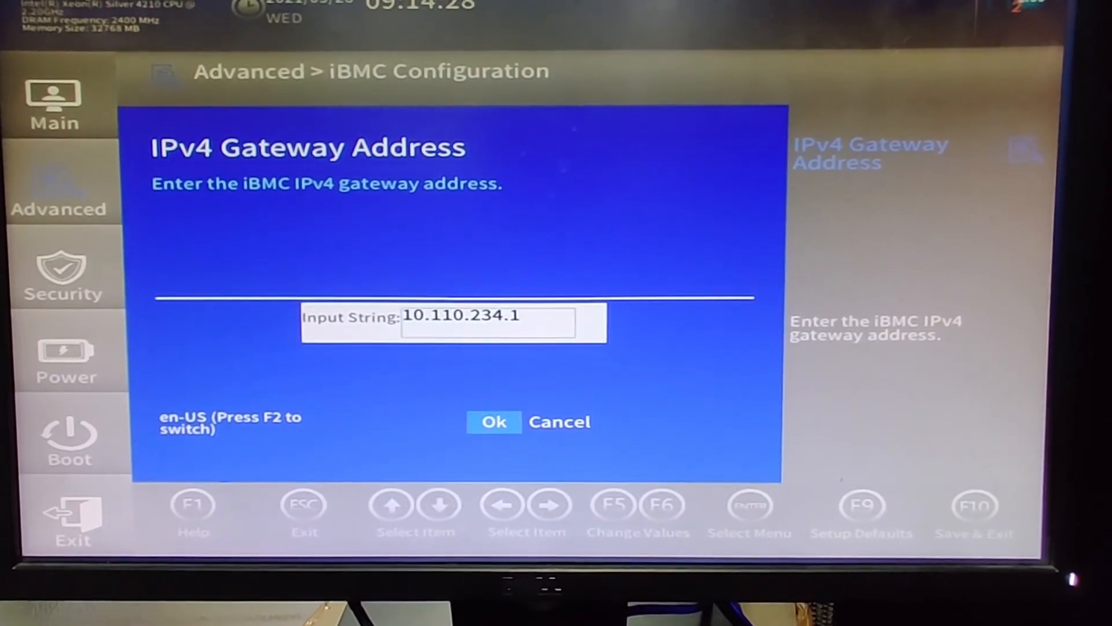
left_click(494, 422)
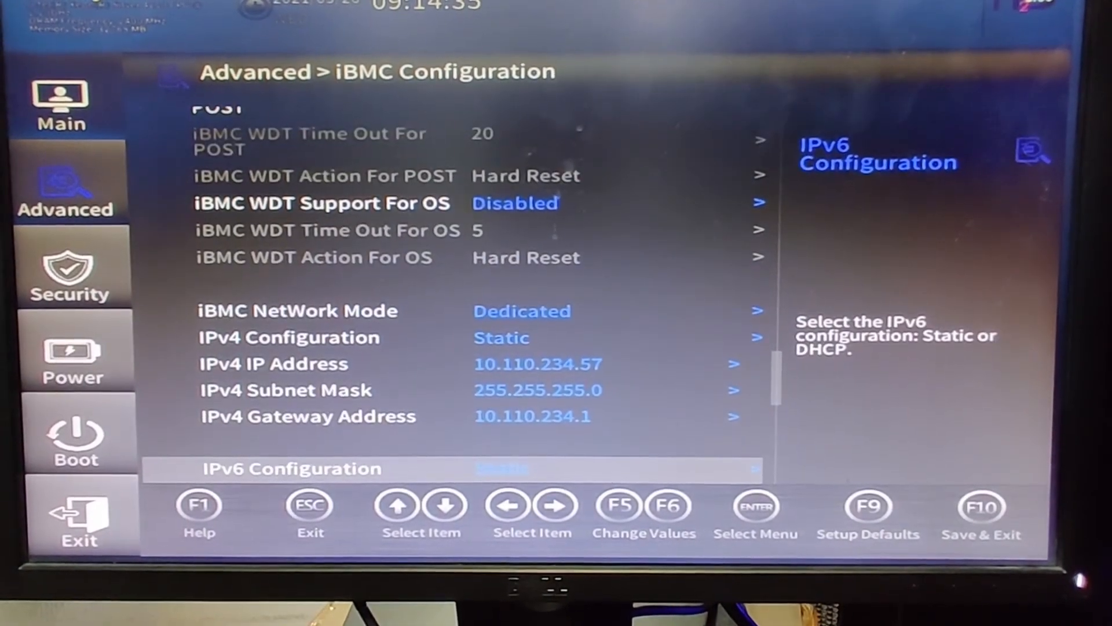
key("Up")
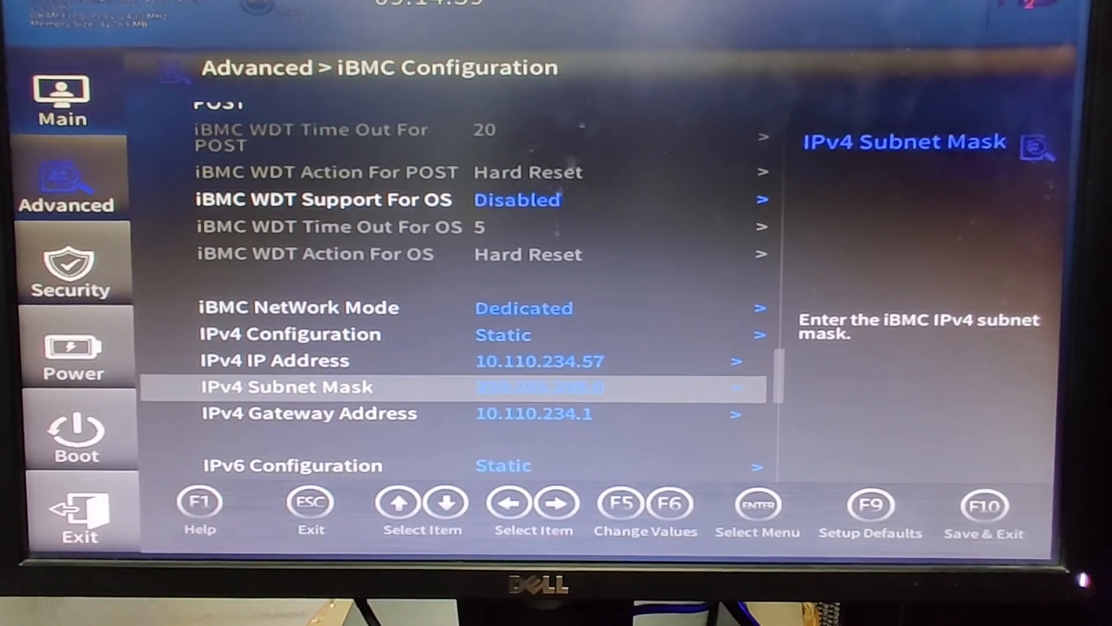
- Save the BIOS changes and exit with F10, confirming Yes
key("F10")
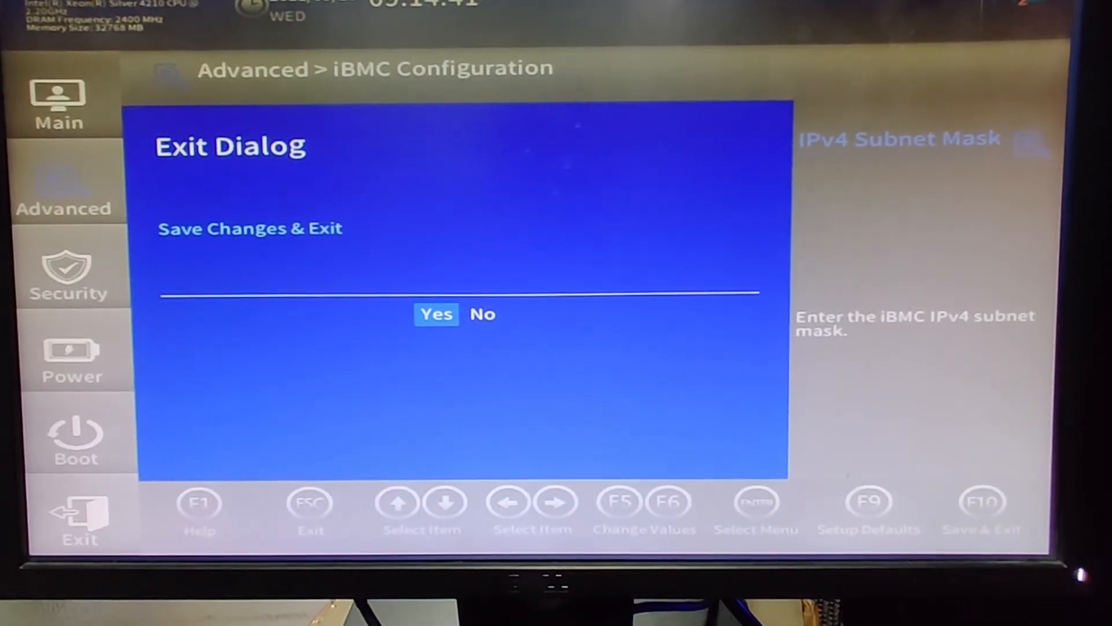
left_click(482, 314)
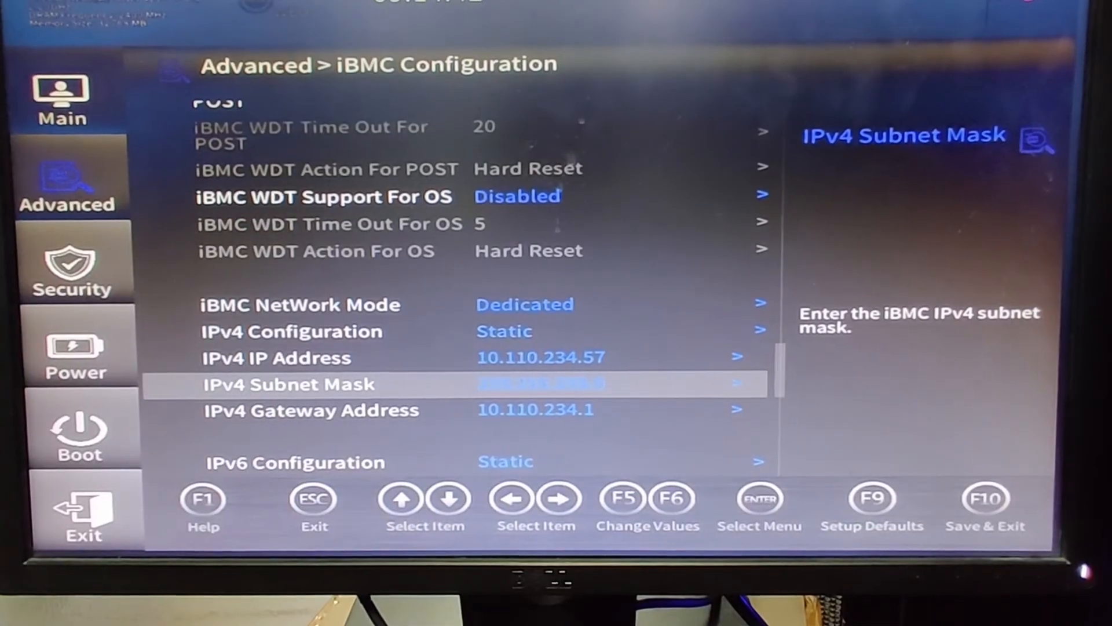